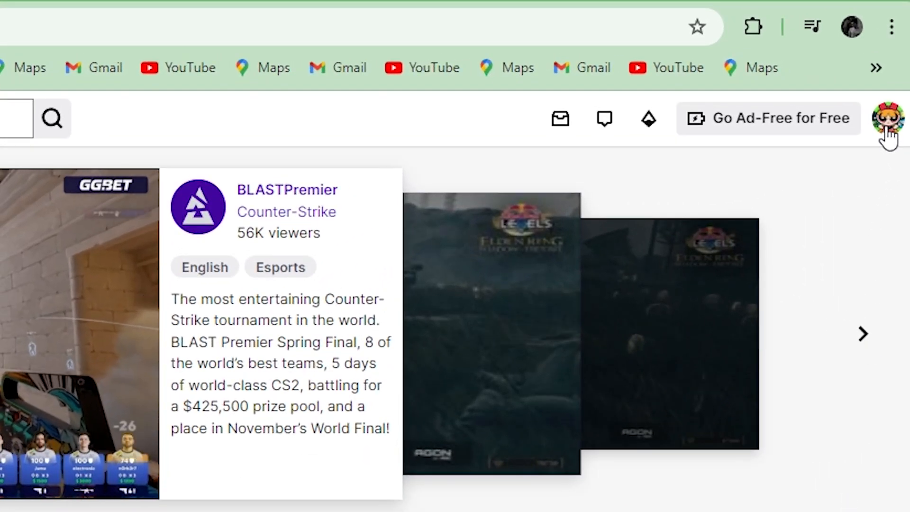
Open your own Twitch channel page via the profile avatar menu.
left_click(887, 118)
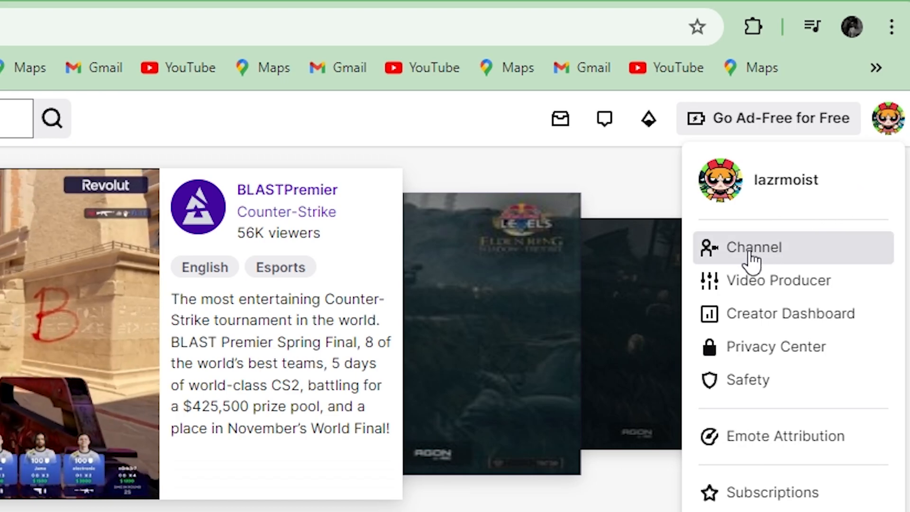
left_click(753, 247)
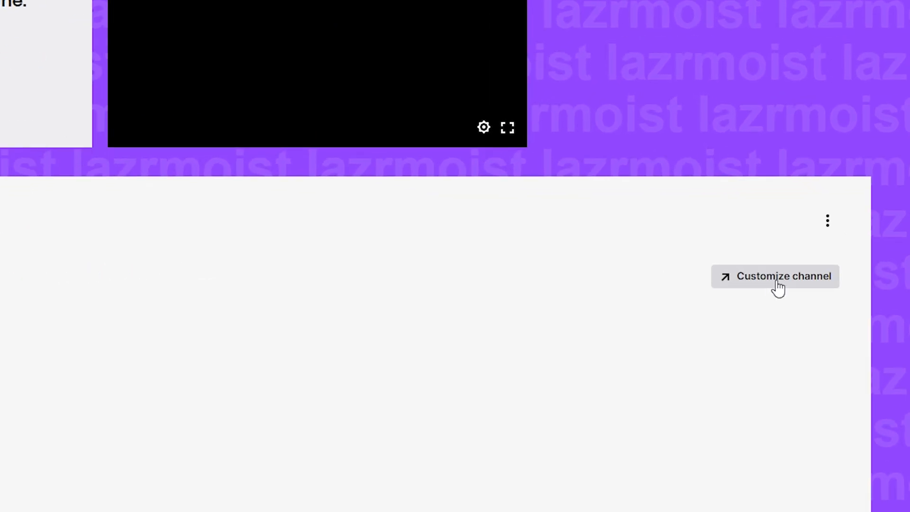
Open Customize channel and scroll down to Social Links, showing the existing YouTube link.
left_click(781, 276)
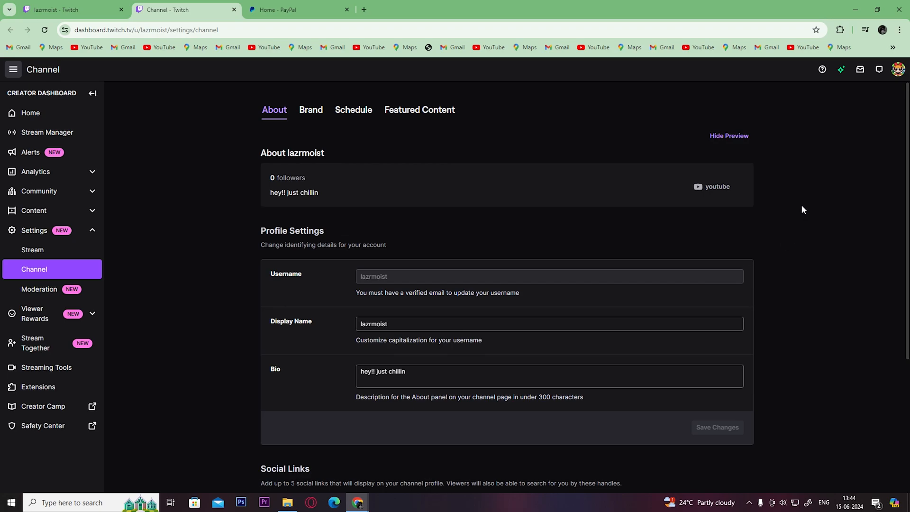
scroll("down", 3)
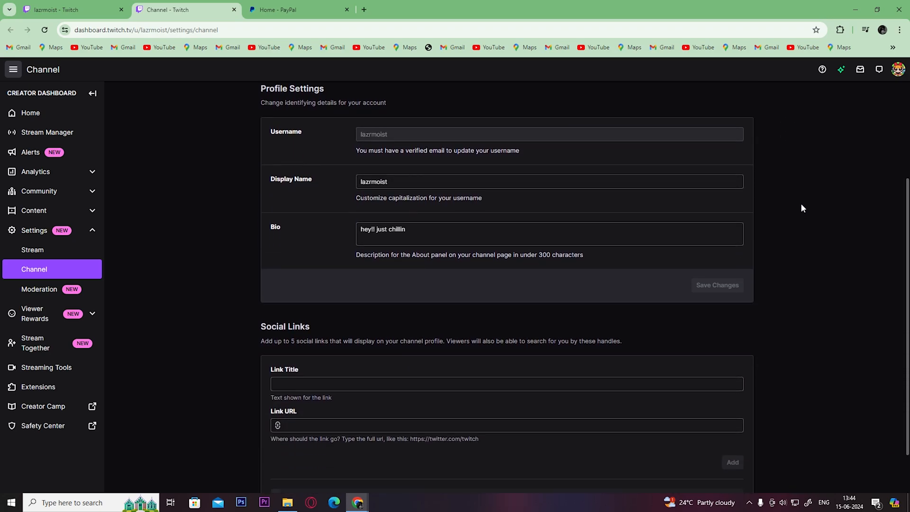
scroll("down", 3)
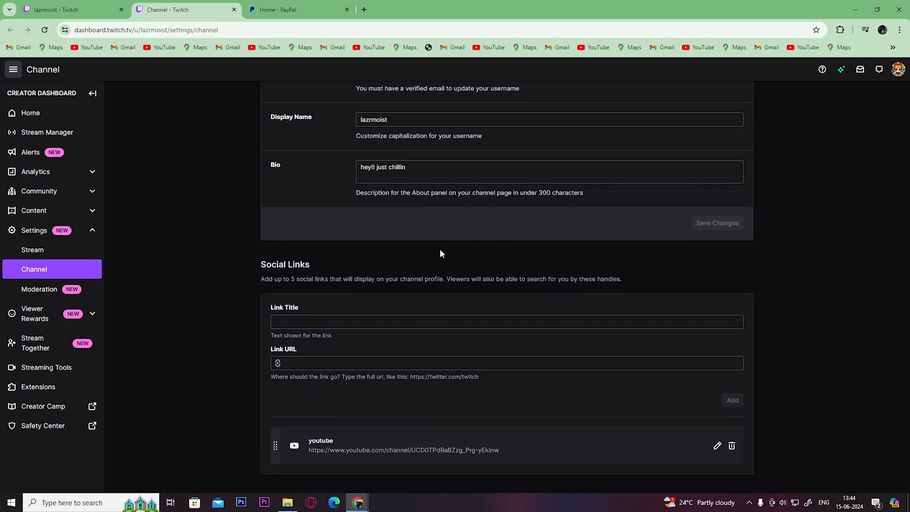
mouse_move(180, 297)
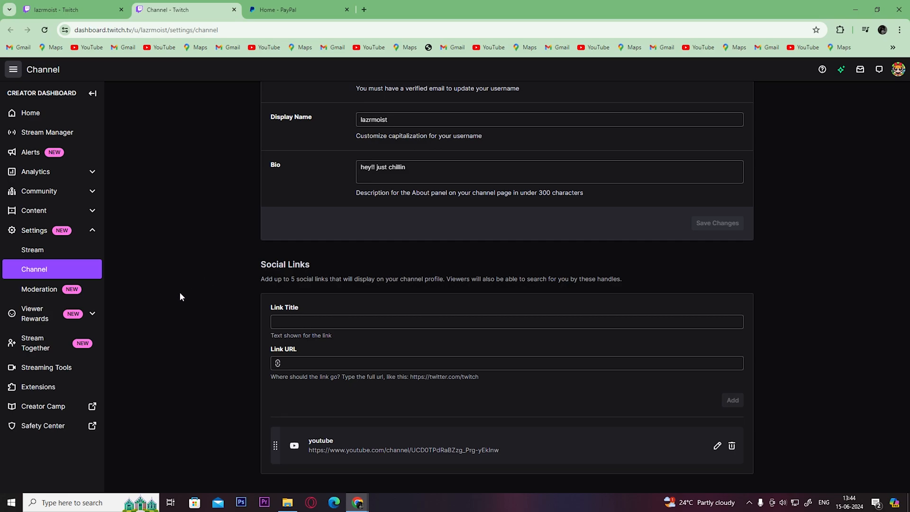
mouse_move(265, 377)
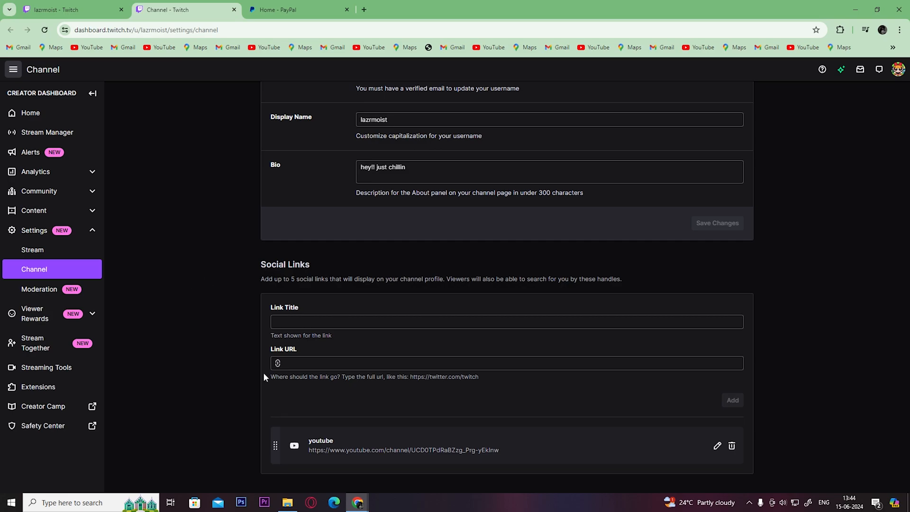
Copy the PayPal.Me profile link from PayPal's Manage PayPal.Me page and return to Twitch.
left_click(297, 9)
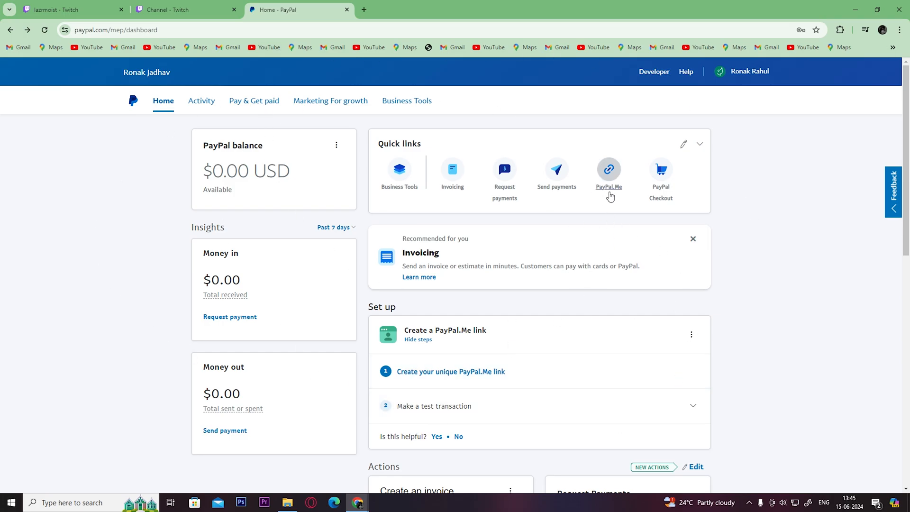
left_click(608, 170)
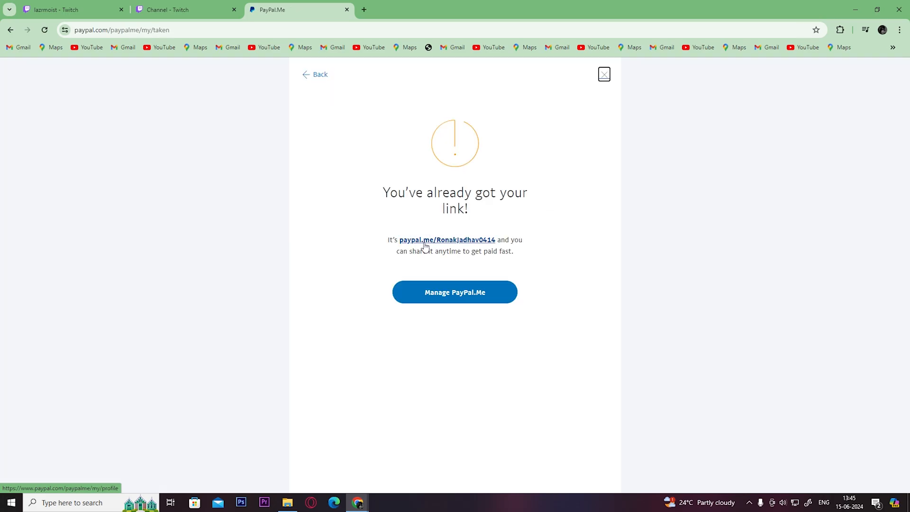
left_click(454, 292)
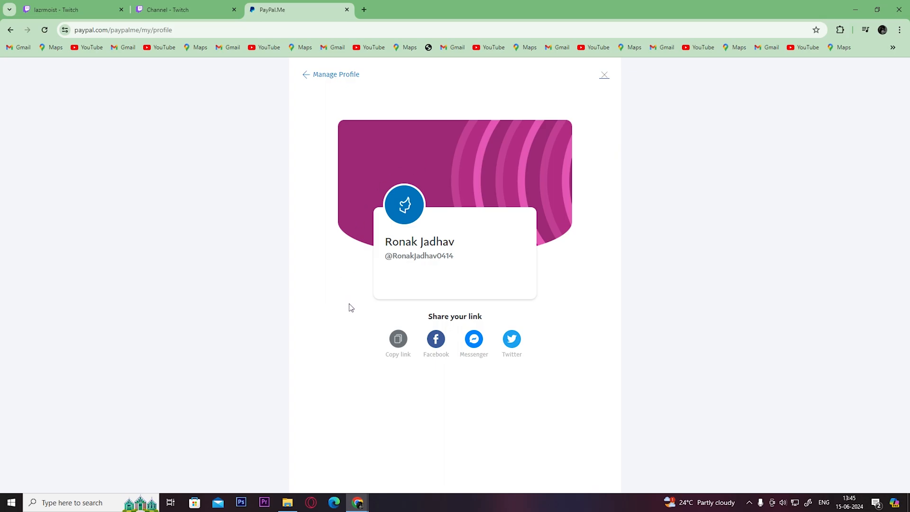
left_click(397, 339)
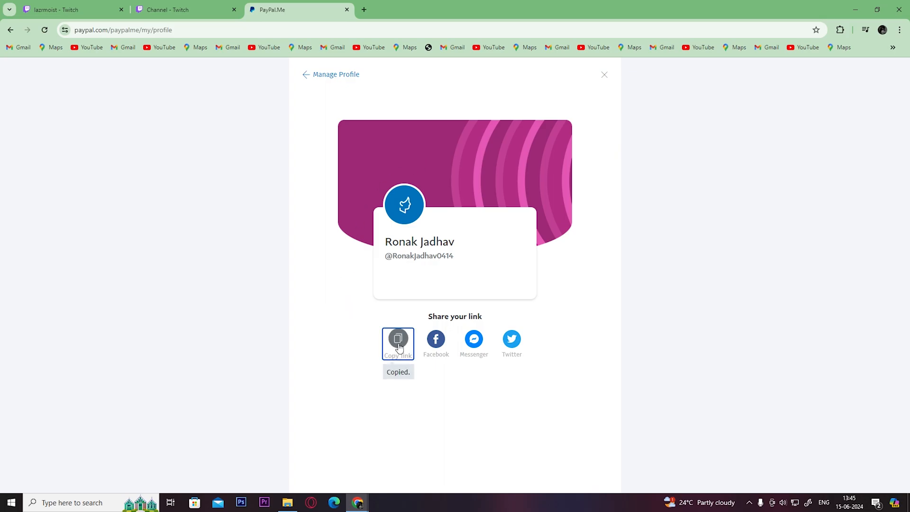
left_click(186, 10)
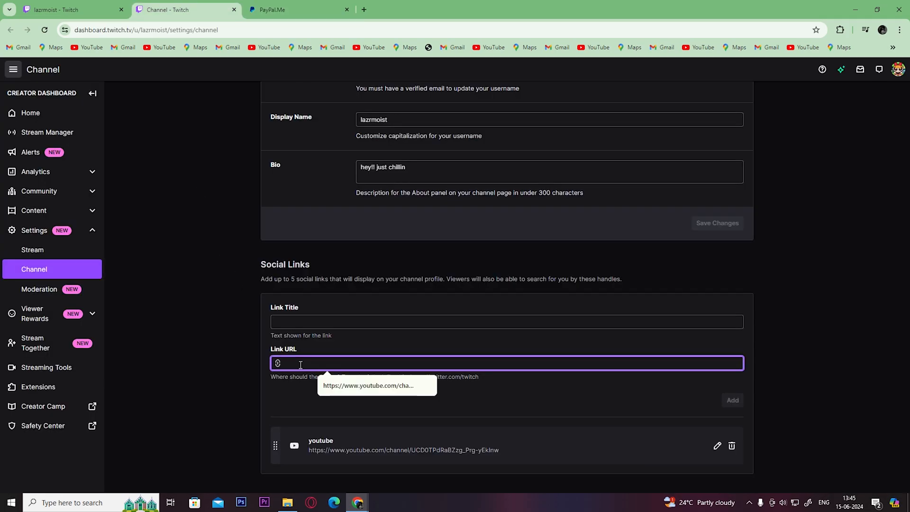
type("https://paypal.me/Ronak.jadhav0414?country.x=IN&locale.x=en_GB")
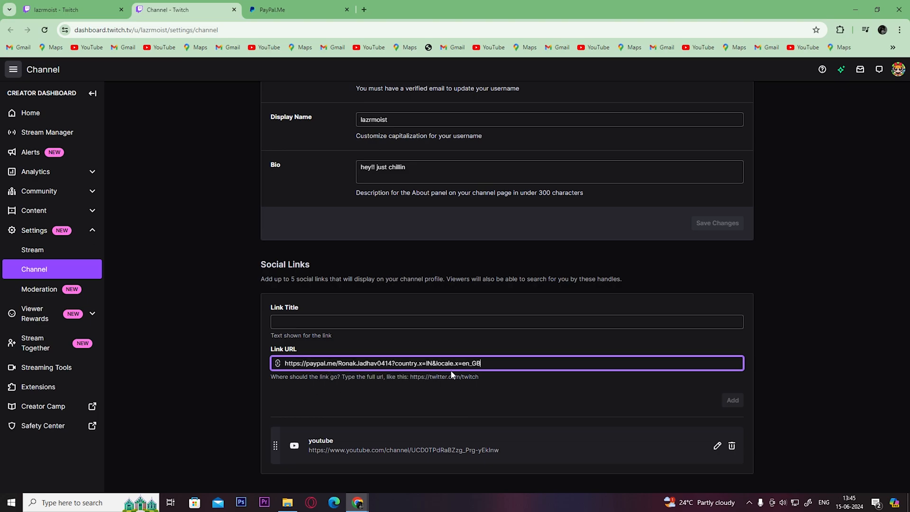
left_click(504, 321)
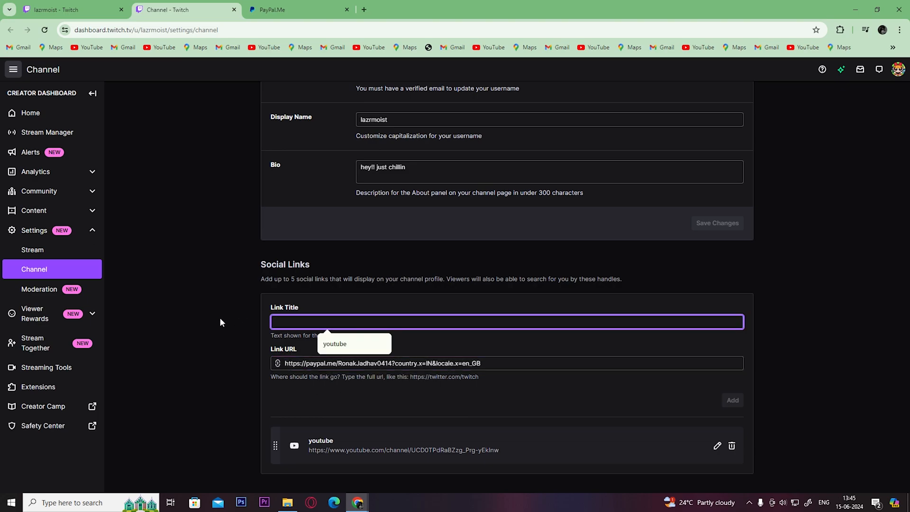
type("paypal")
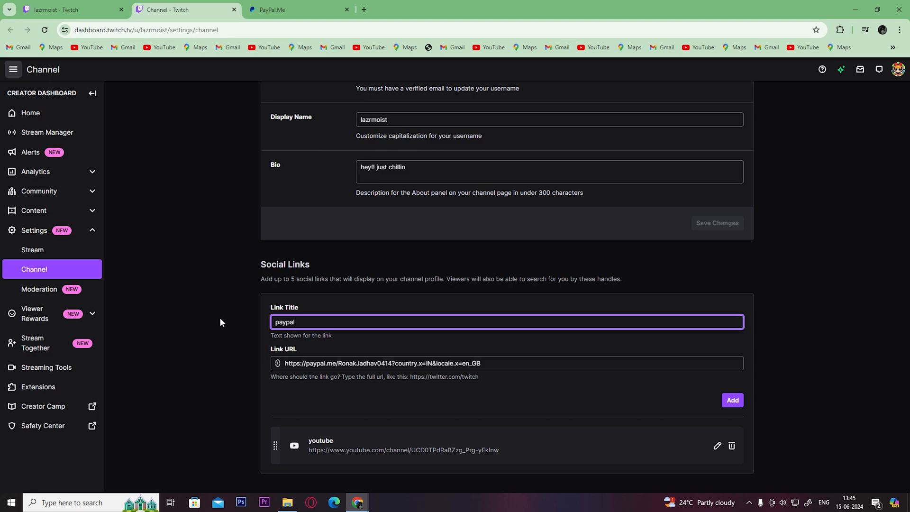
mouse_move(731, 400)
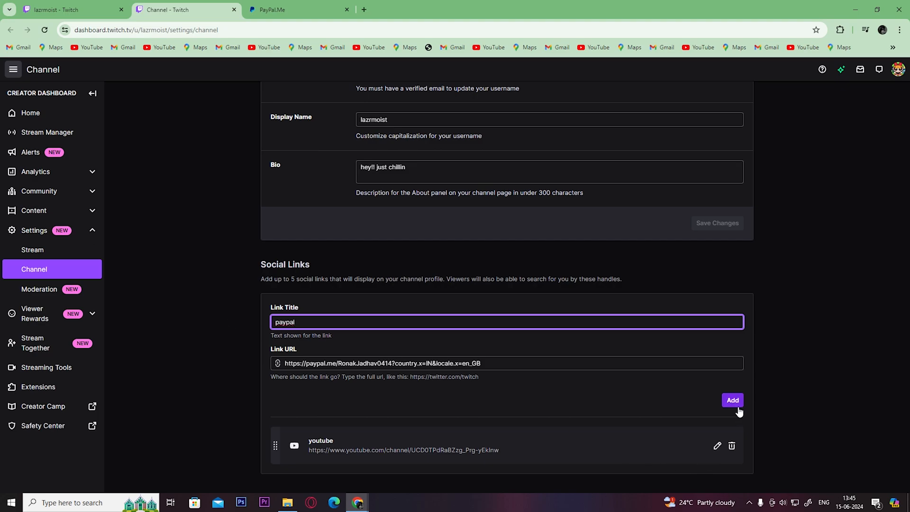
left_click(731, 400)
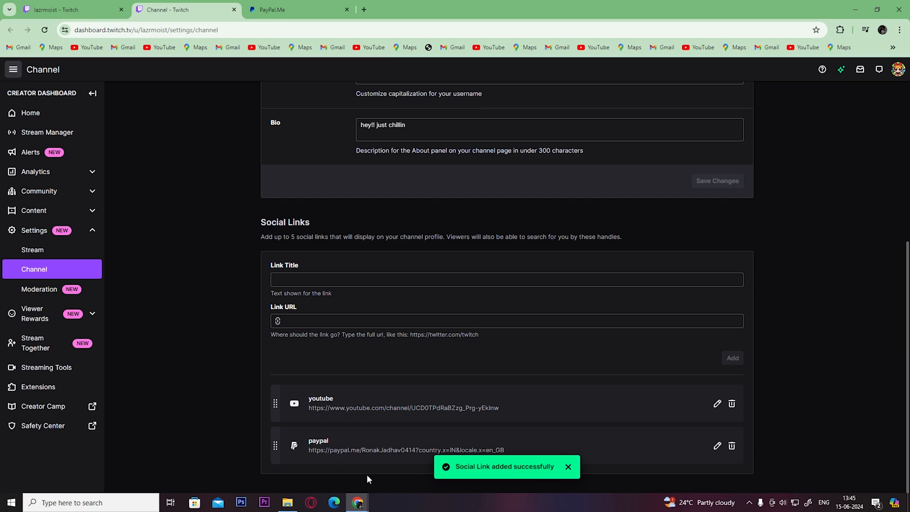
mouse_move(781, 389)
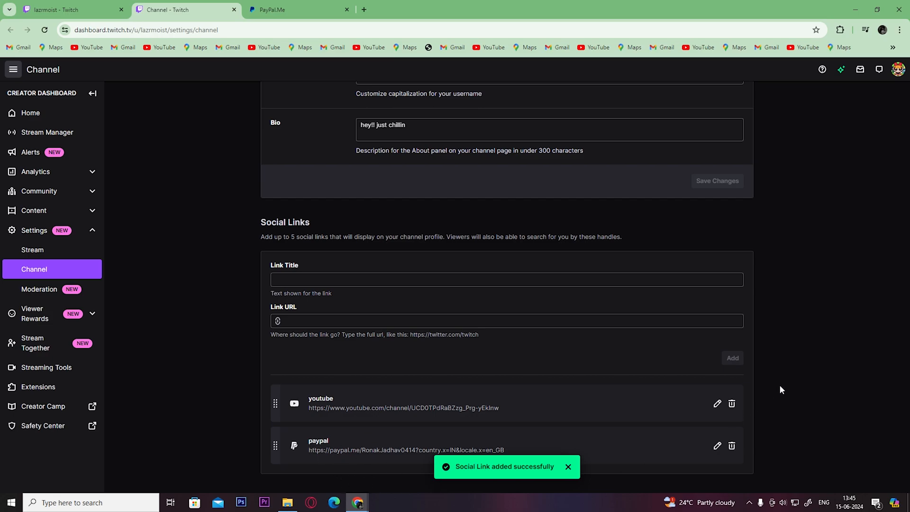